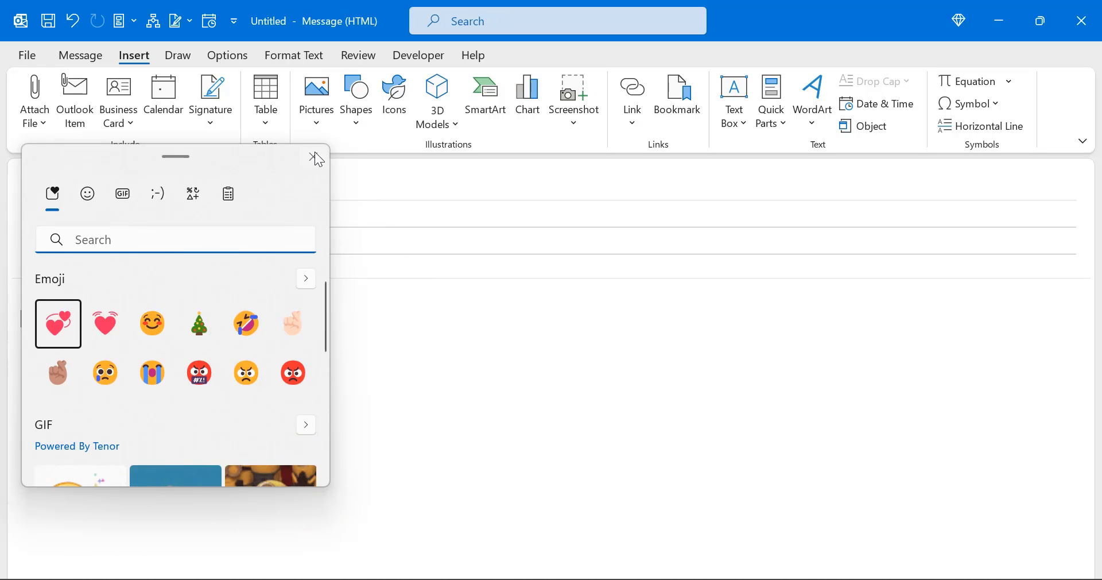
Reopen the emoji panel with Win+. and search it for "laugh".
{"action": "left_click", "coordinate": [316, 156]}
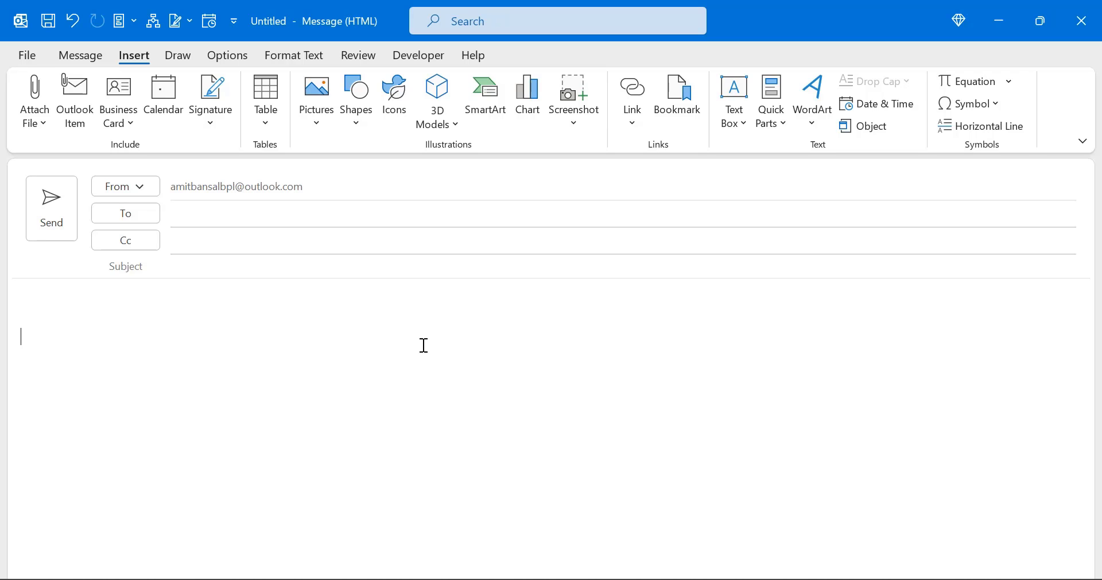
{"action": "key", "text": "Win+."}
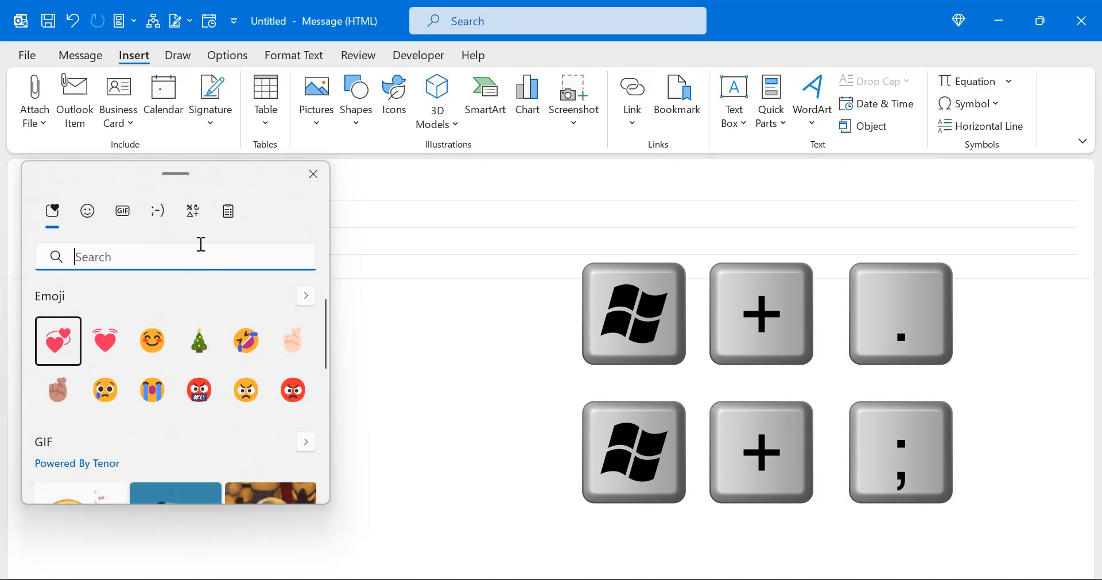
{"action": "mouse_move", "coordinate": [184, 252]}
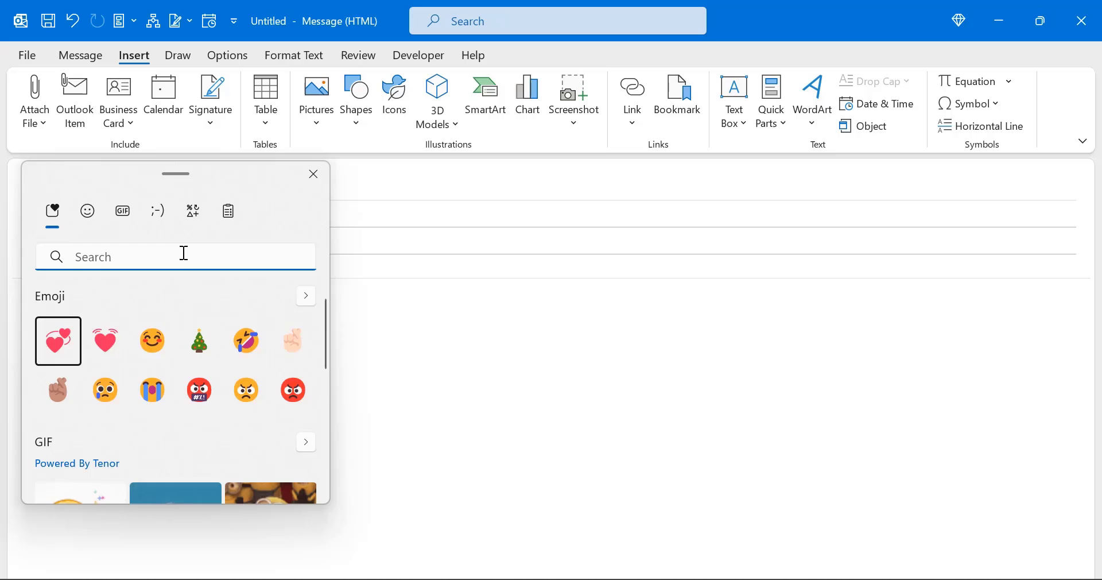
{"action": "type", "text": "laugh"}
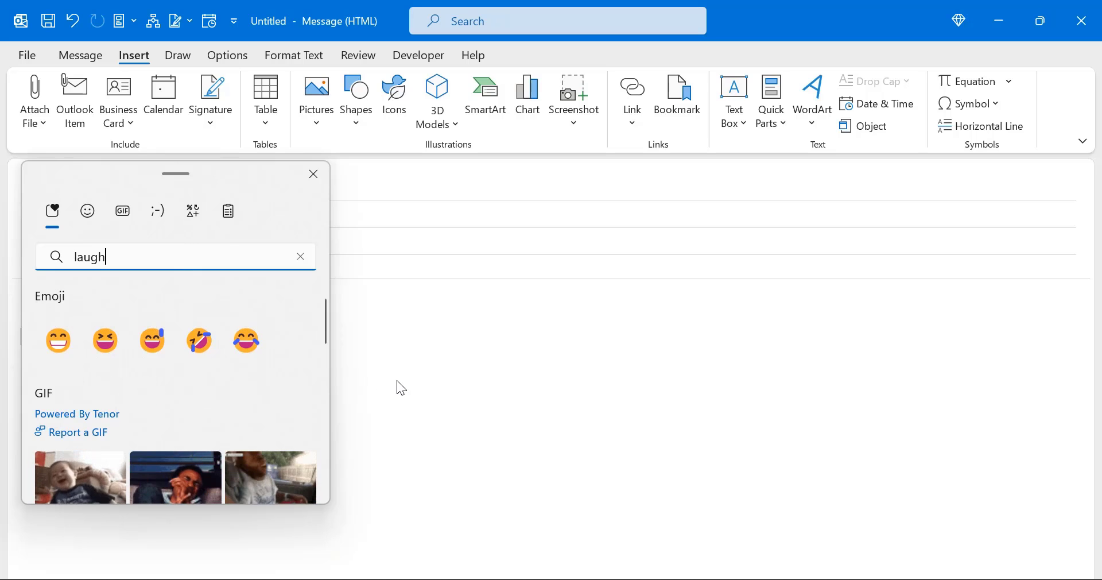
{"action": "mouse_move", "coordinate": [58, 340]}
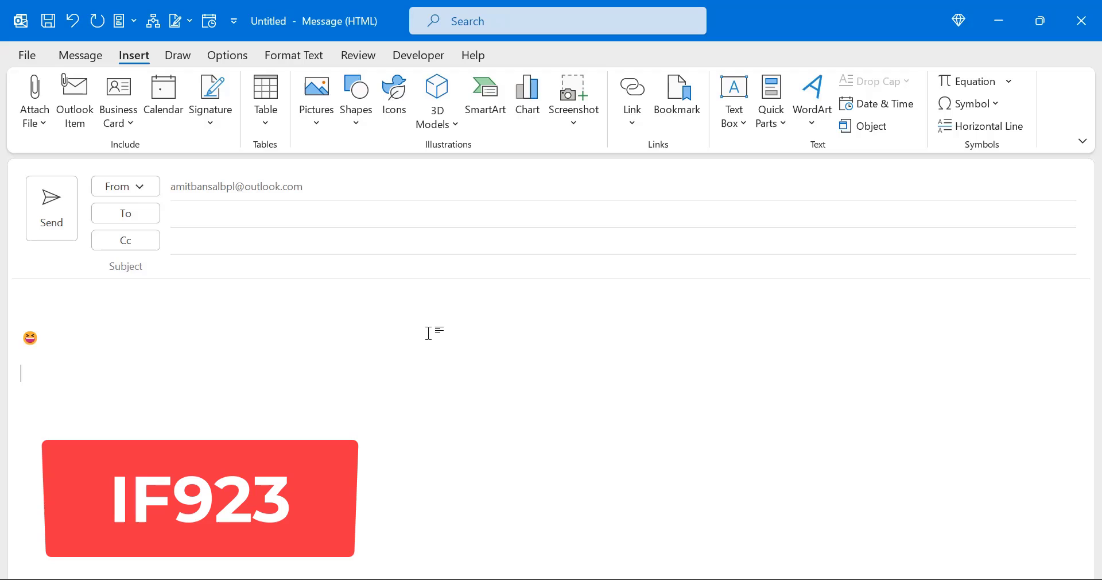
Enter Unicode 1f923 on a new line and convert it to the emoji with Alt+X.
{"action": "type", "text": "1"}
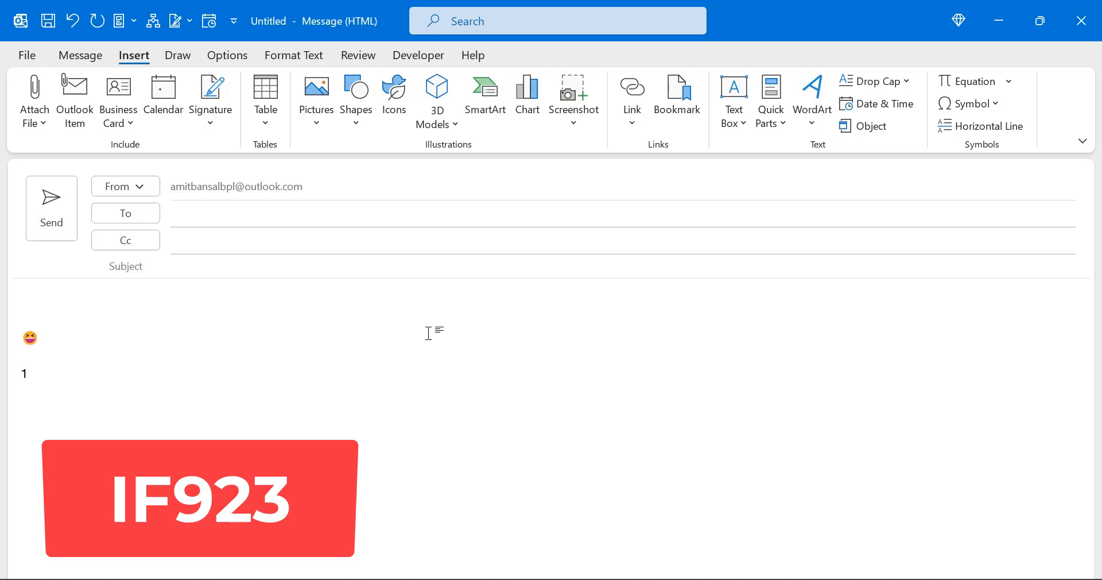
{"action": "type", "text": "f92"}
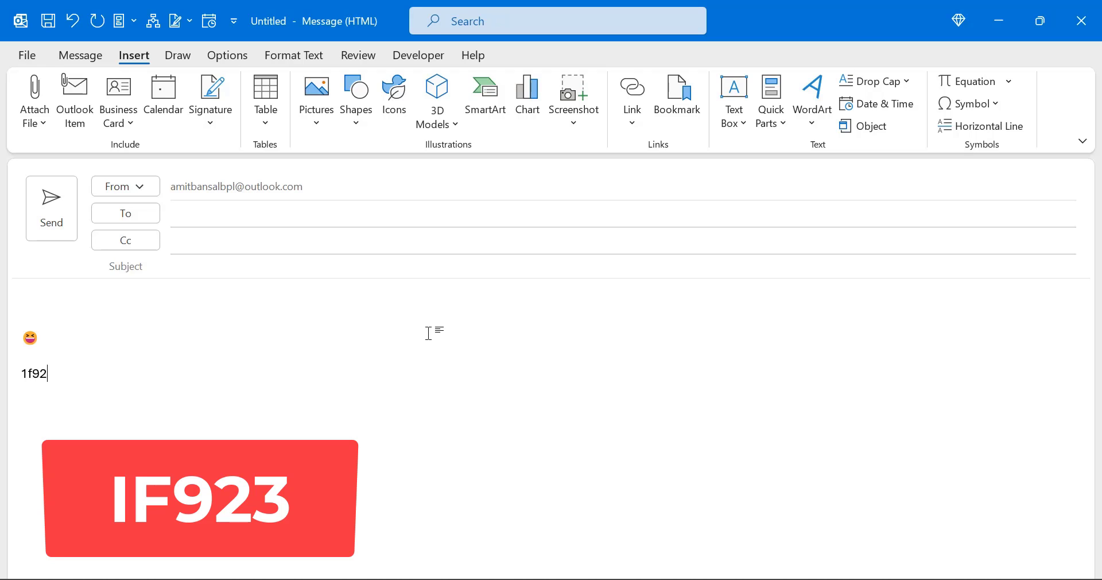
{"action": "key", "text": "Alt+X"}
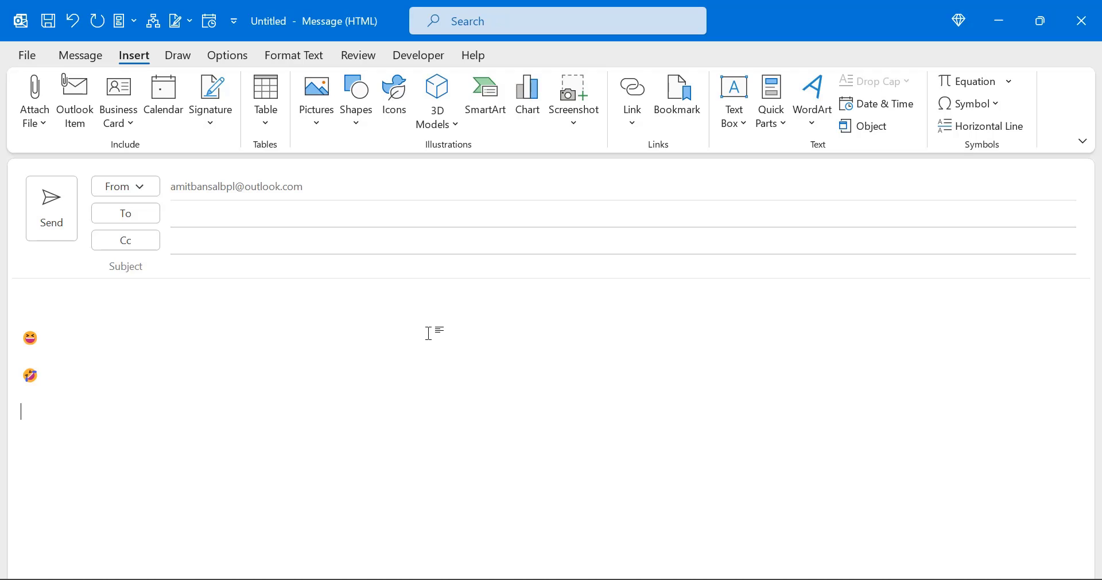
Produce a third rolling-laughing emoji on its own line via its Alt numeric code.
{"action": "key", "text": "Alt"}
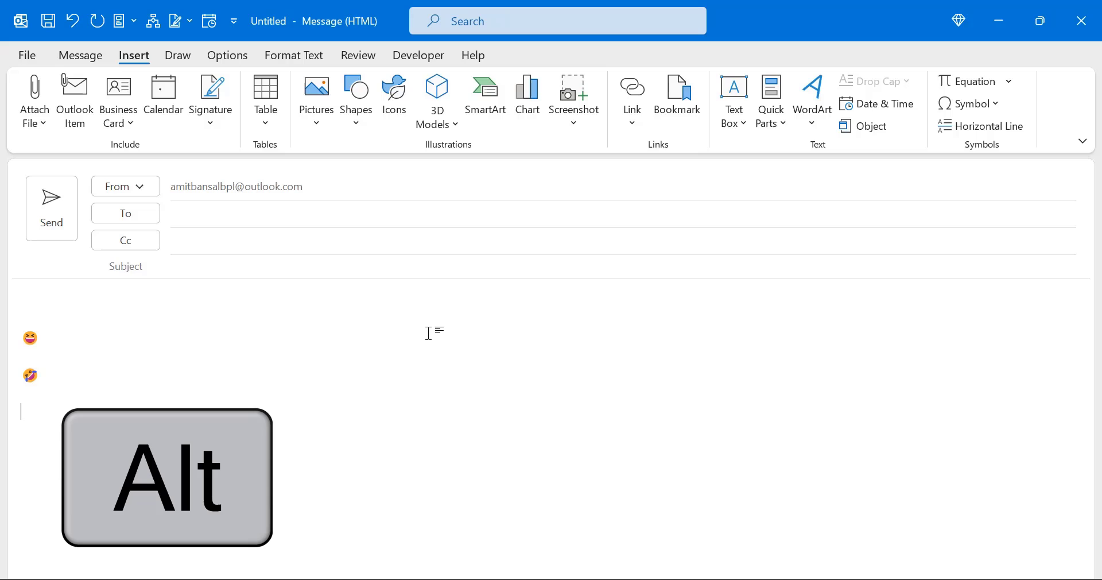
{"action": "key", "text": "Alt"}
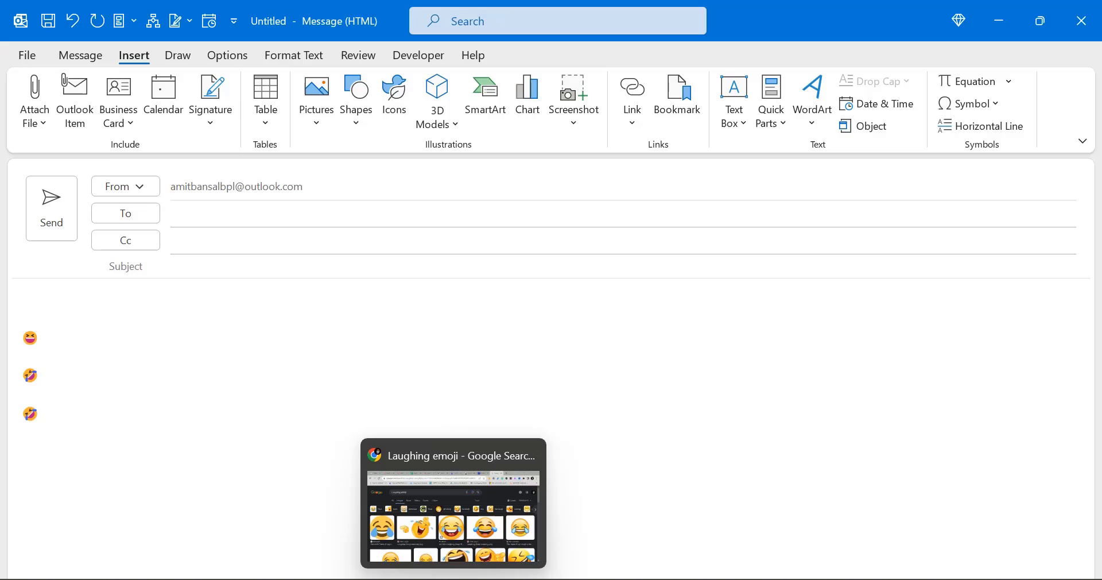
Search Google Images for "laughing emoji" in a new tab and copy one image.
{"action": "left_click", "coordinate": [889, 14]}
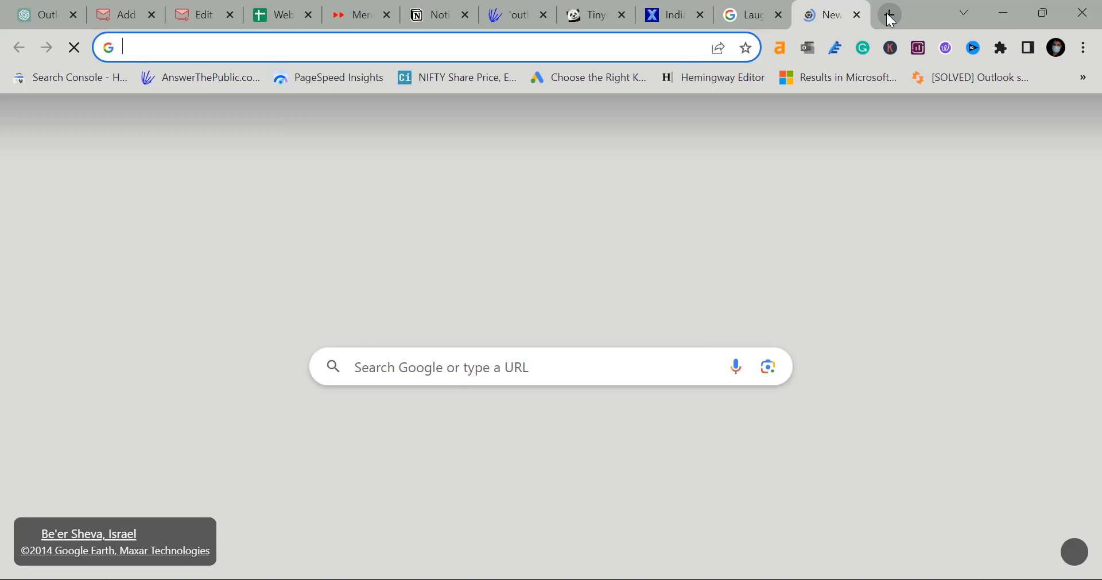
{"action": "type", "text": "GOOGLE.com"}
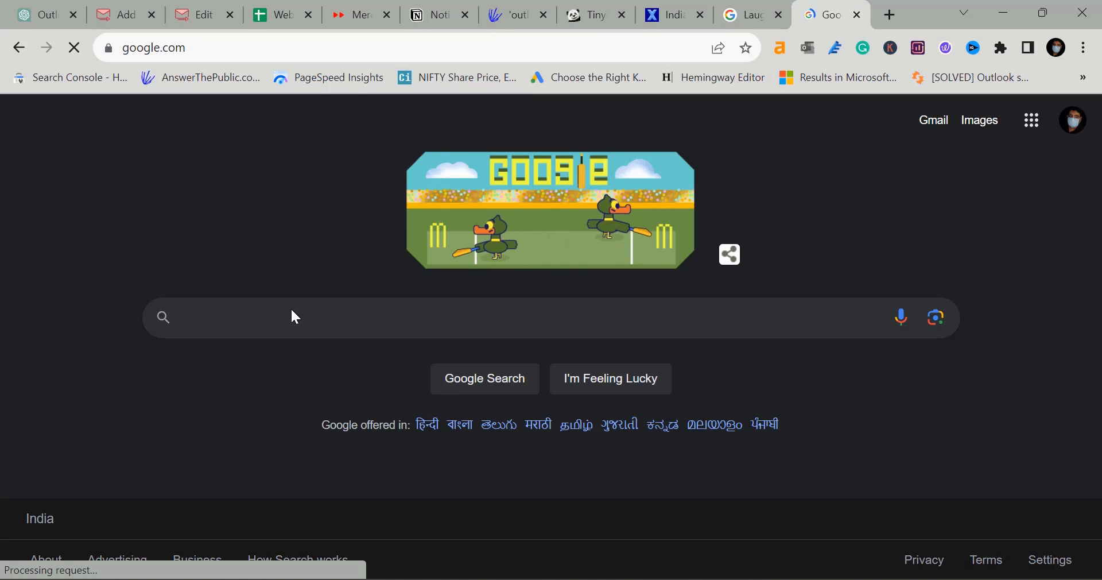
{"action": "type", "text": "LAUGHING EMOJI"}
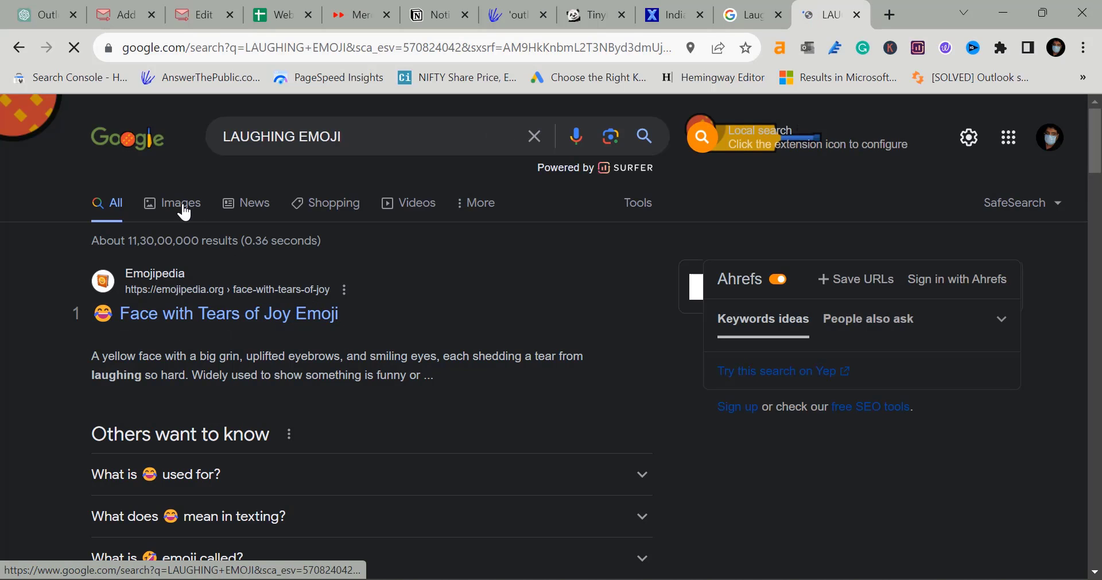
{"action": "left_click", "coordinate": [180, 202]}
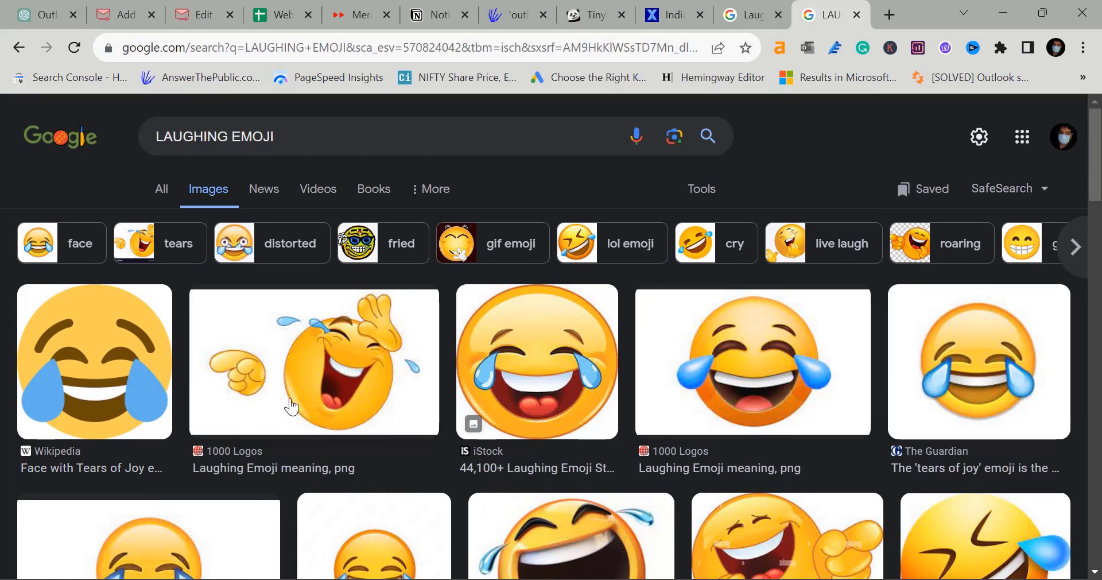
{"action": "right_click", "coordinate": [103, 373]}
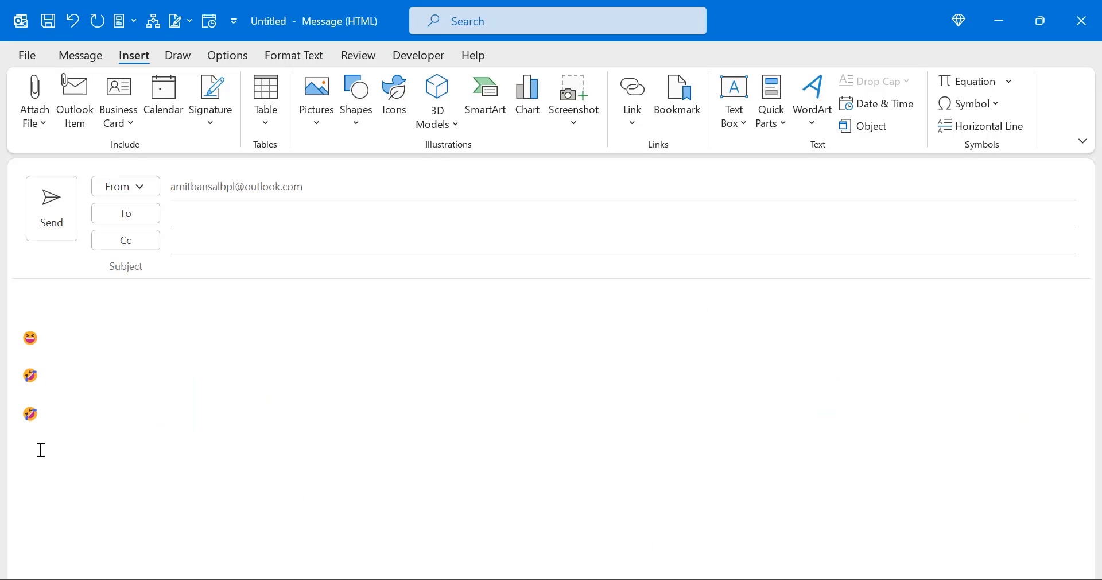
Paste the copied laughing emoji picture into the message beneath the three emojis.
{"action": "key", "text": "ctrl+v"}
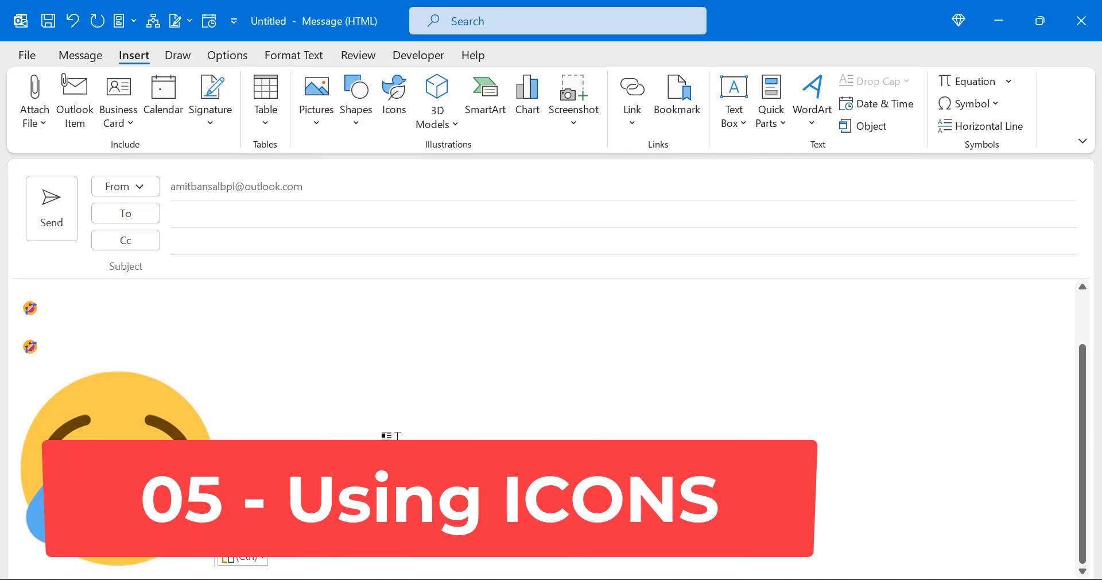
{"action": "scroll", "scroll_direction": "down", "scroll_amount": 3}
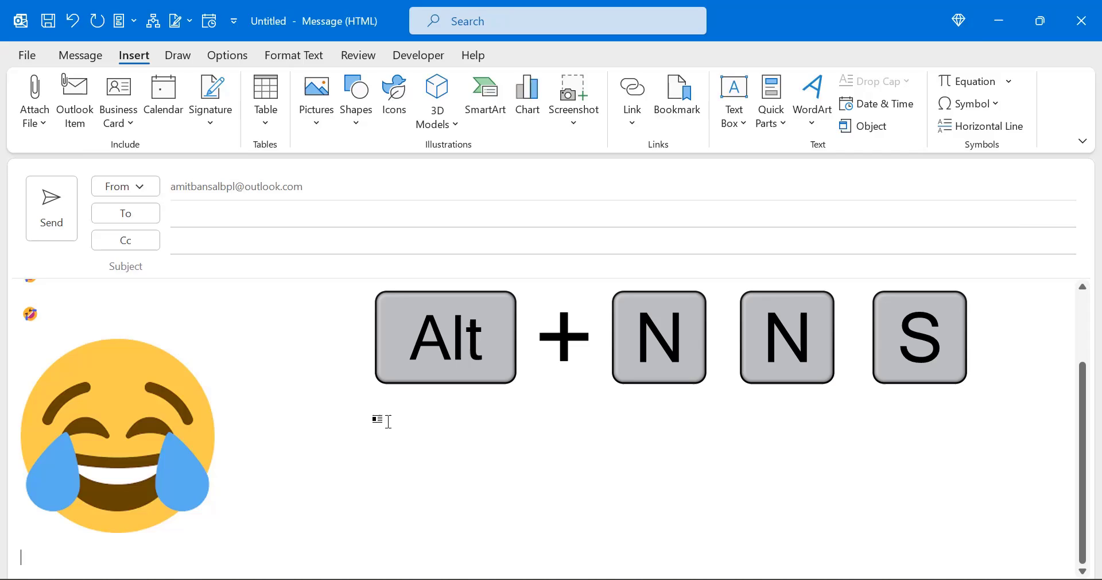
Insert the black squinting laughing-face icon from the stock Icons library searched for "LAUGHING".
{"action": "left_click", "coordinate": [394, 89]}
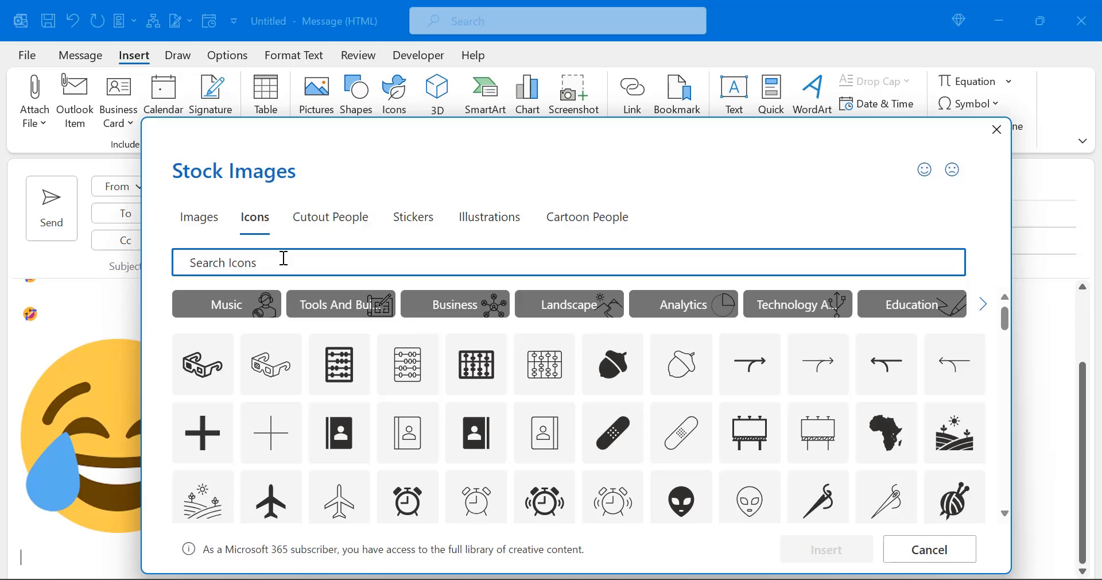
{"action": "type", "text": "LAUGHING"}
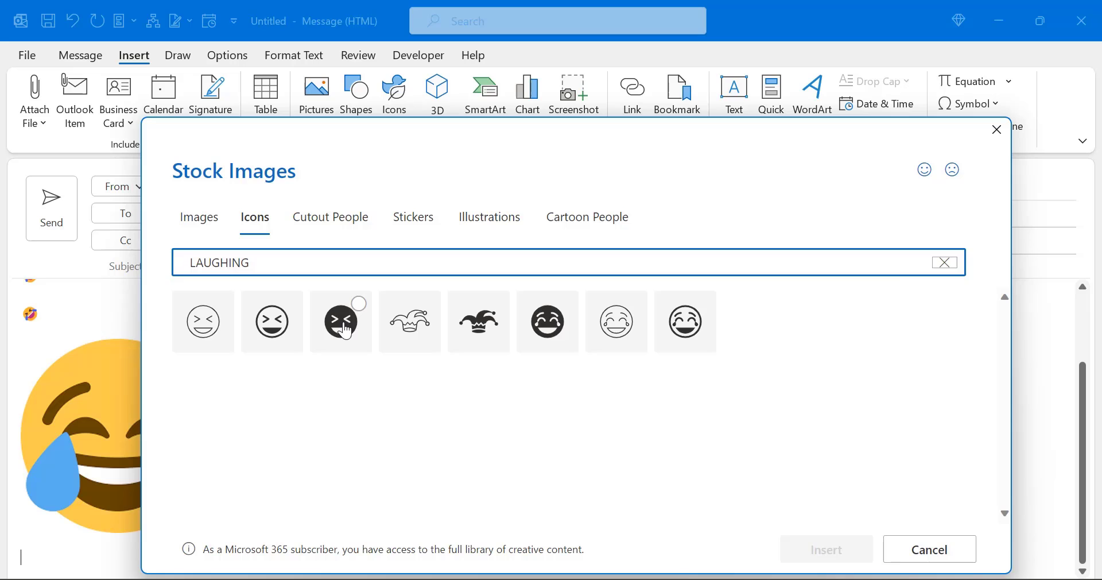
{"action": "left_click", "coordinate": [339, 322]}
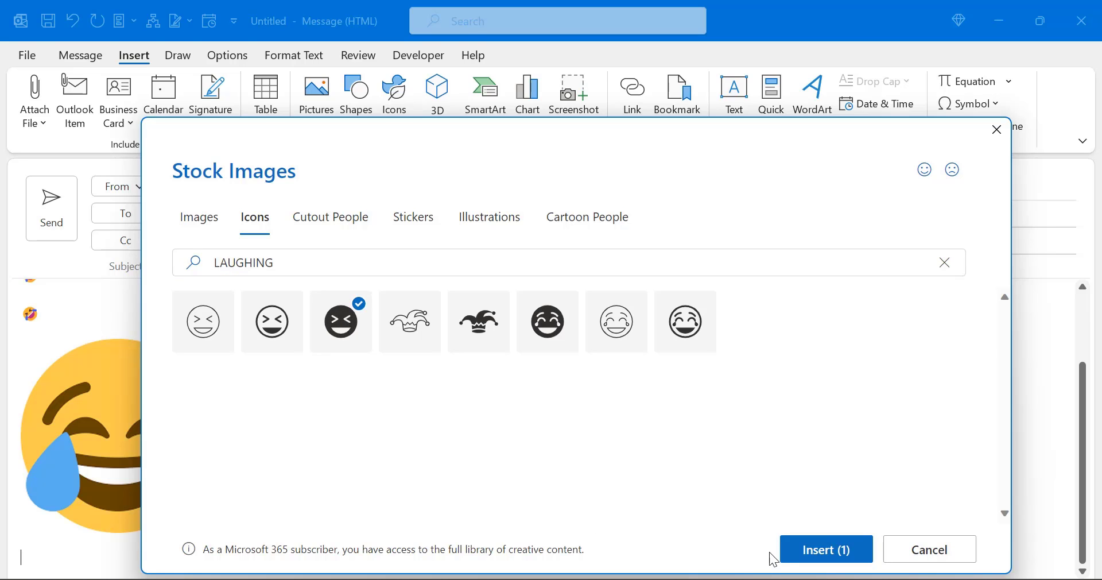
{"action": "left_click", "coordinate": [826, 548]}
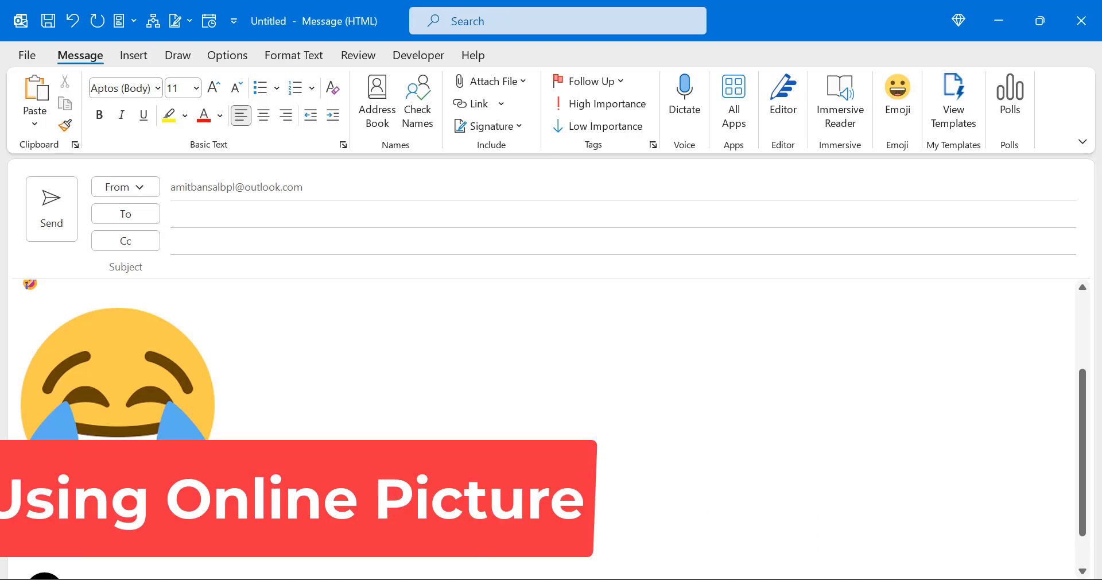
Search Online Pictures from the Insert ribbon for "laughing emoji".
{"action": "left_click", "coordinate": [133, 55]}
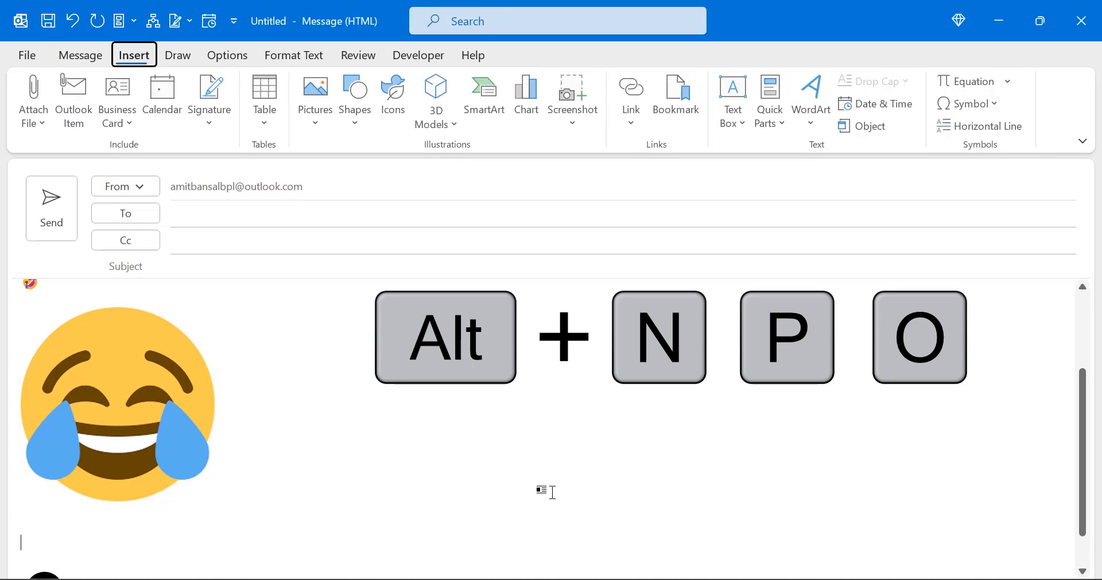
{"action": "left_click", "coordinate": [869, 125]}
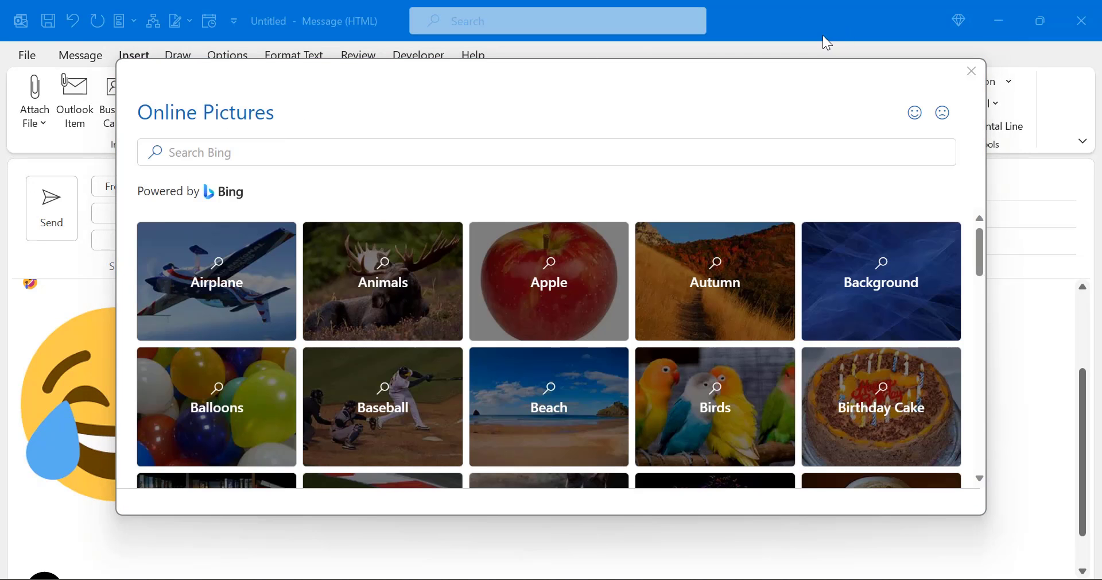
{"action": "left_click", "coordinate": [267, 155]}
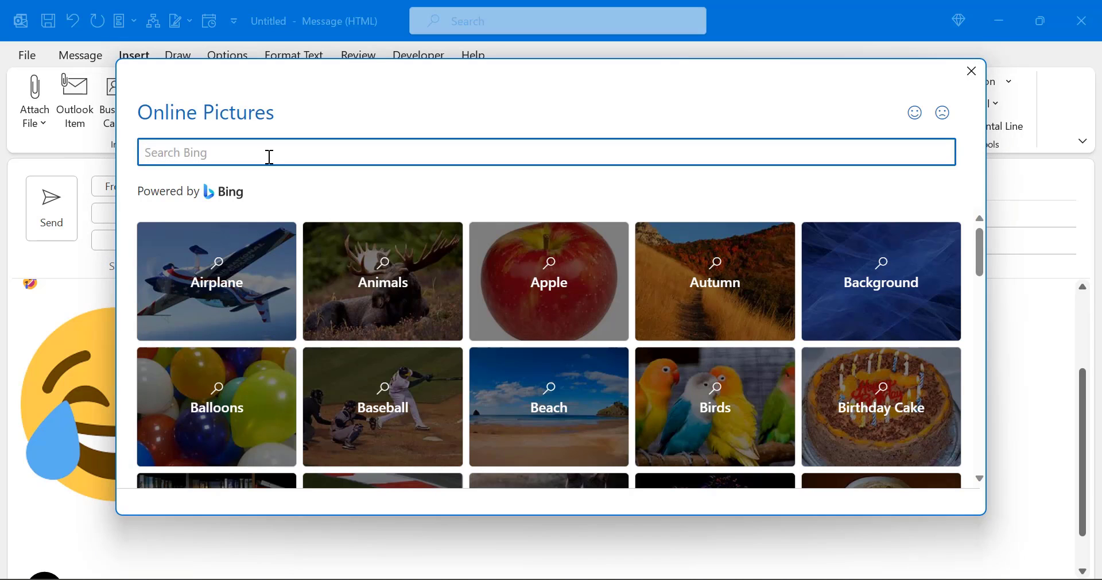
{"action": "type", "text": "laughing emoji"}
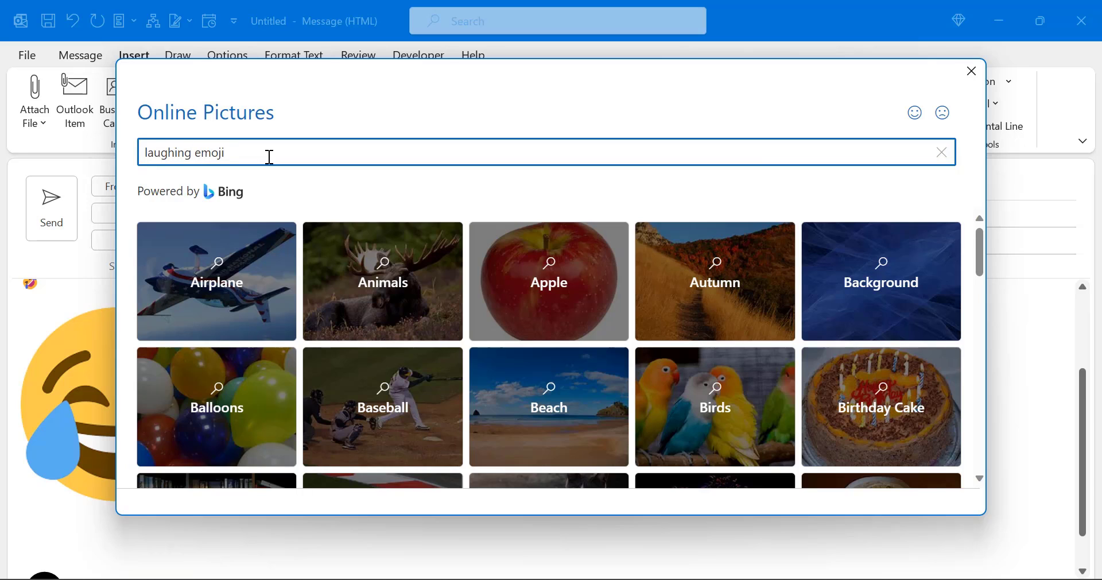
{"action": "key", "text": "Enter"}
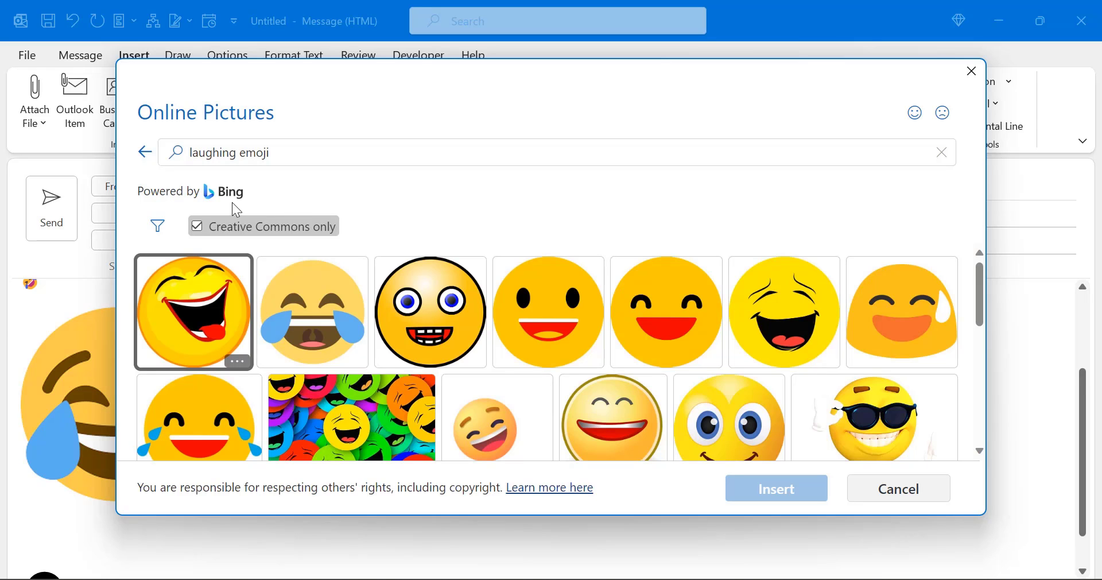
Insert the cartoon laughing face with its tongue out from the results.
{"action": "scroll", "scroll_direction": "down", "scroll_amount": 3}
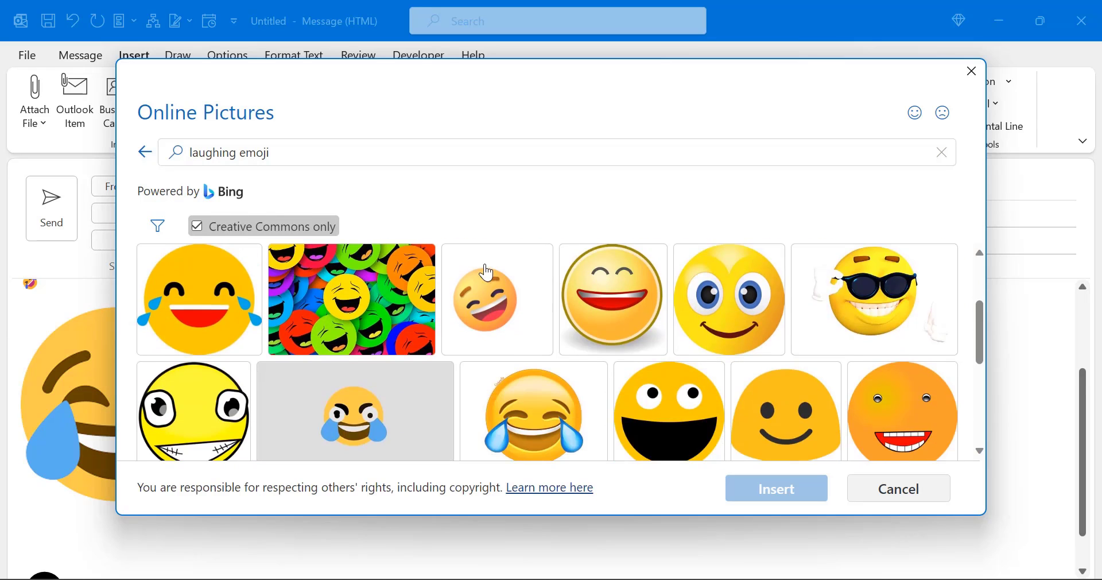
{"action": "scroll", "scroll_direction": "down", "scroll_amount": 3}
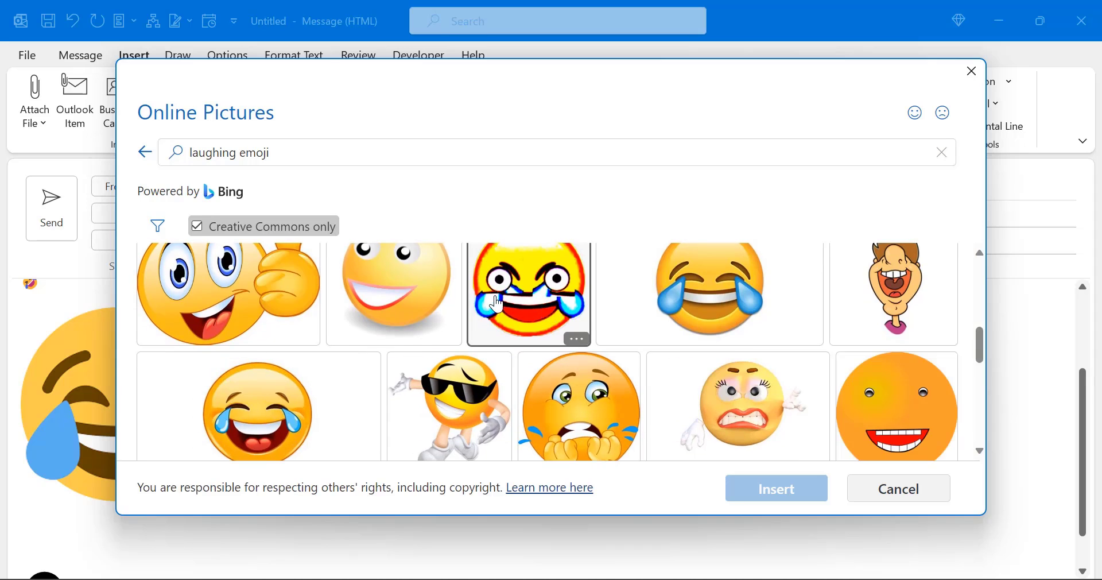
{"action": "scroll", "scroll_direction": "down", "scroll_amount": 3}
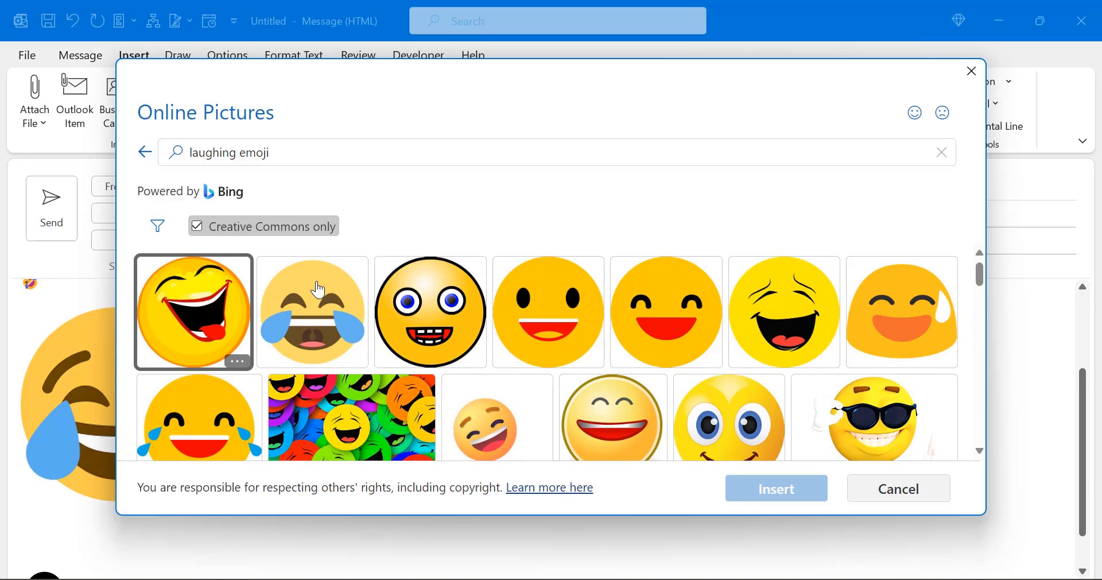
{"action": "left_click", "coordinate": [193, 311]}
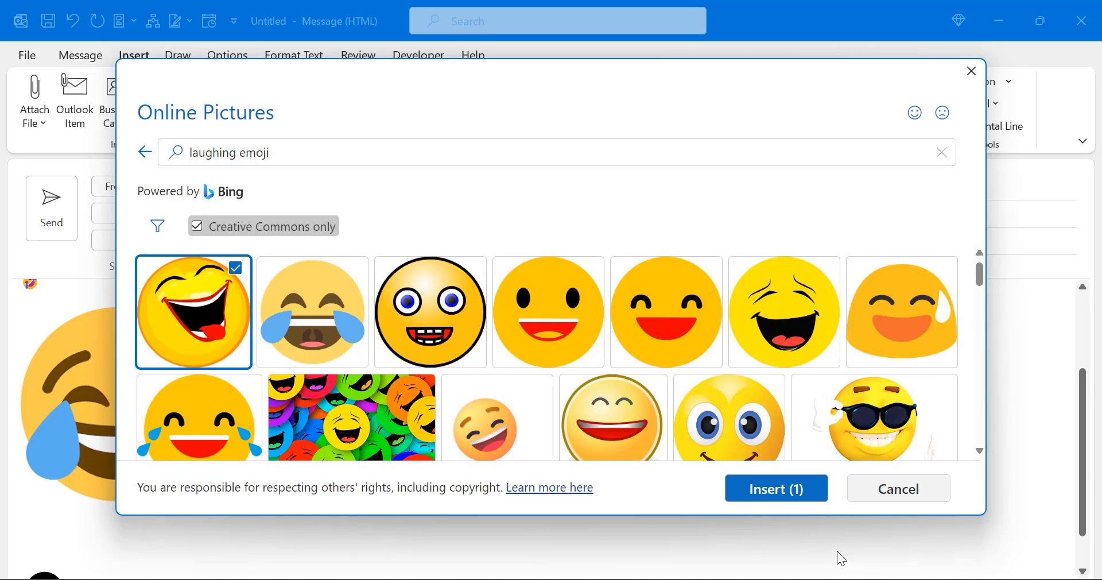
{"action": "left_click", "coordinate": [776, 488]}
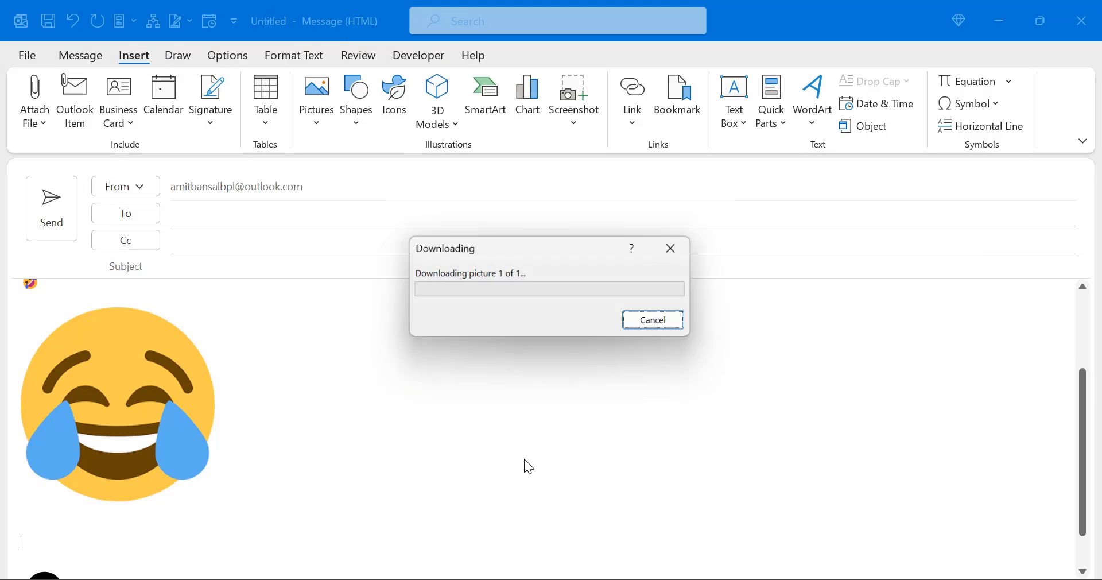